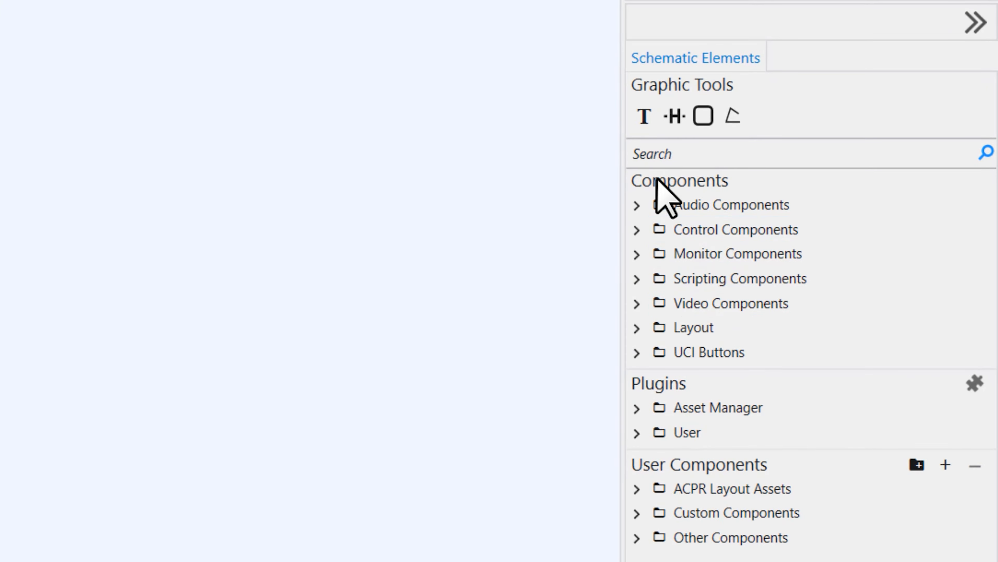
- Expand Audio Components and its Public Address folder to show PA Router and Virtual Page Station
click(635, 204)
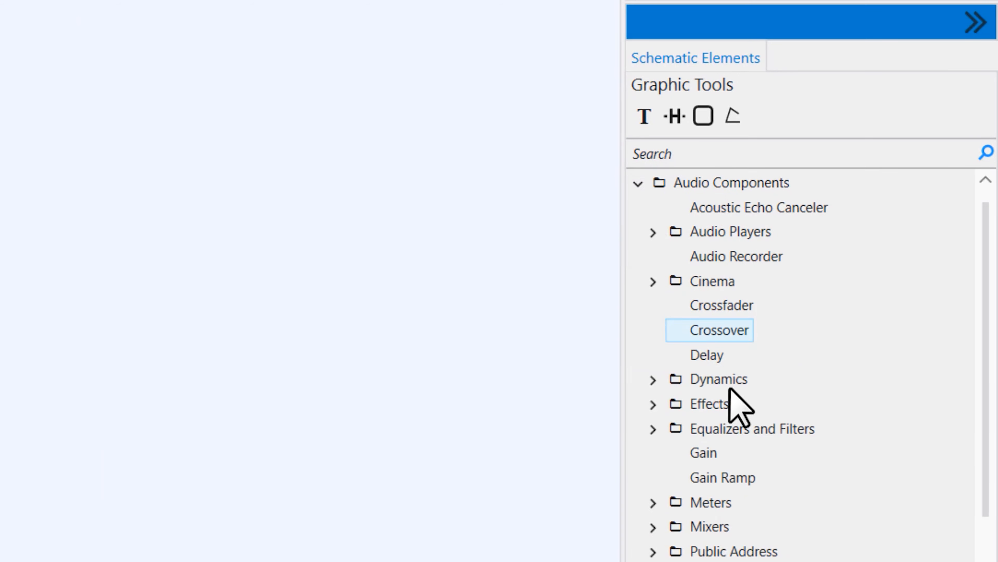
scroll(down, 3)
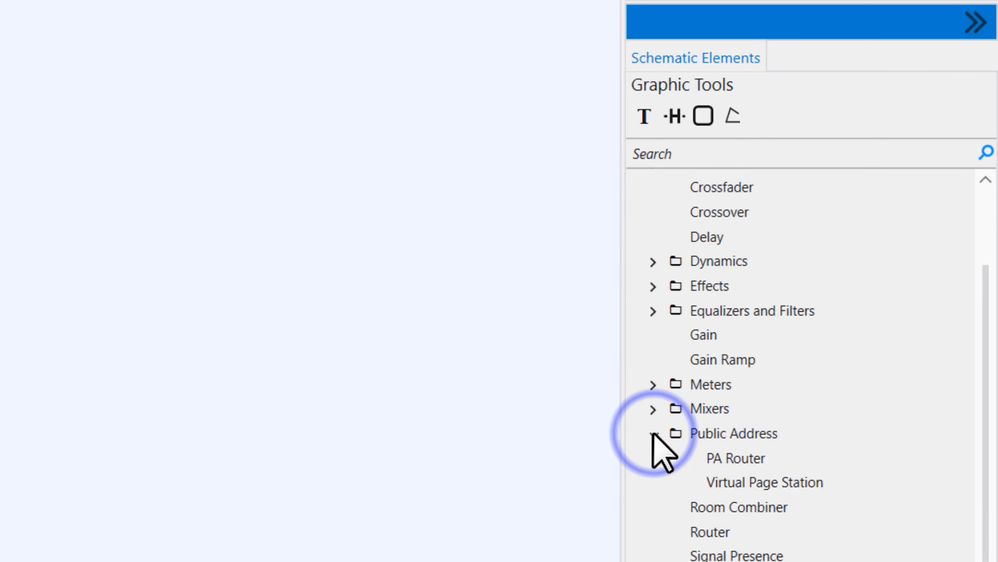
click(764, 482)
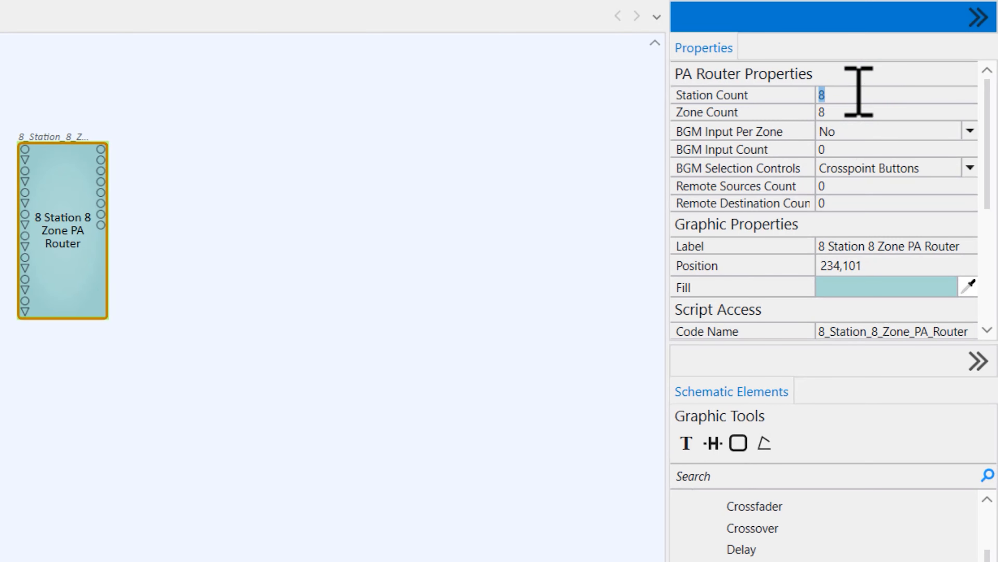
mouse_move(865, 95)
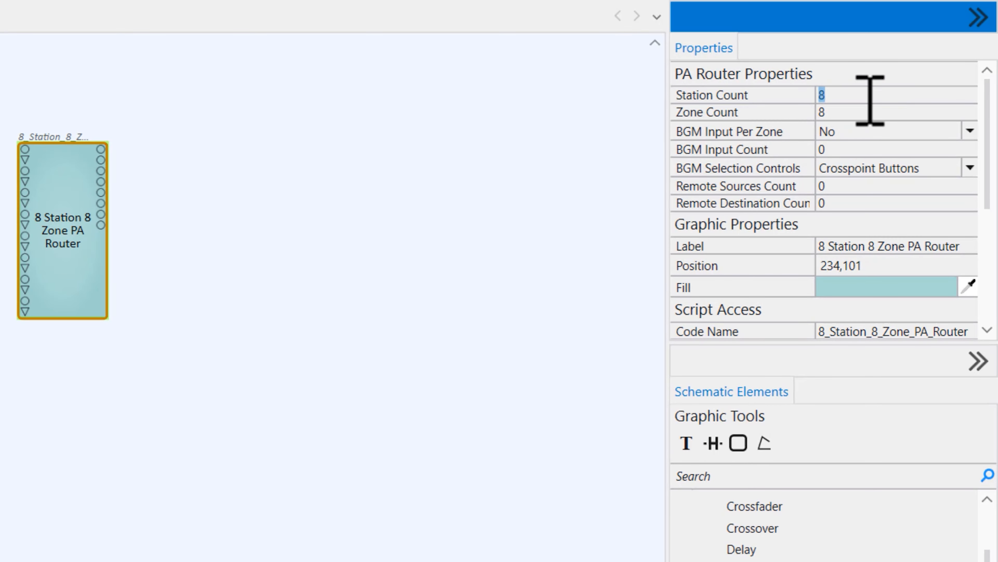
- Set the PA Router's Station Count to 2 and Zone Count to 5
text(2)
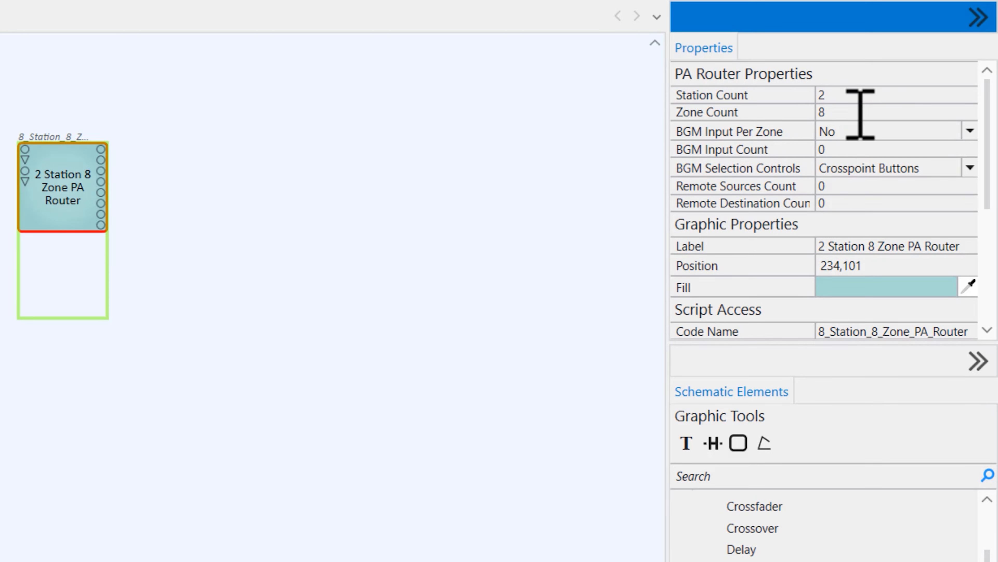
text(5)
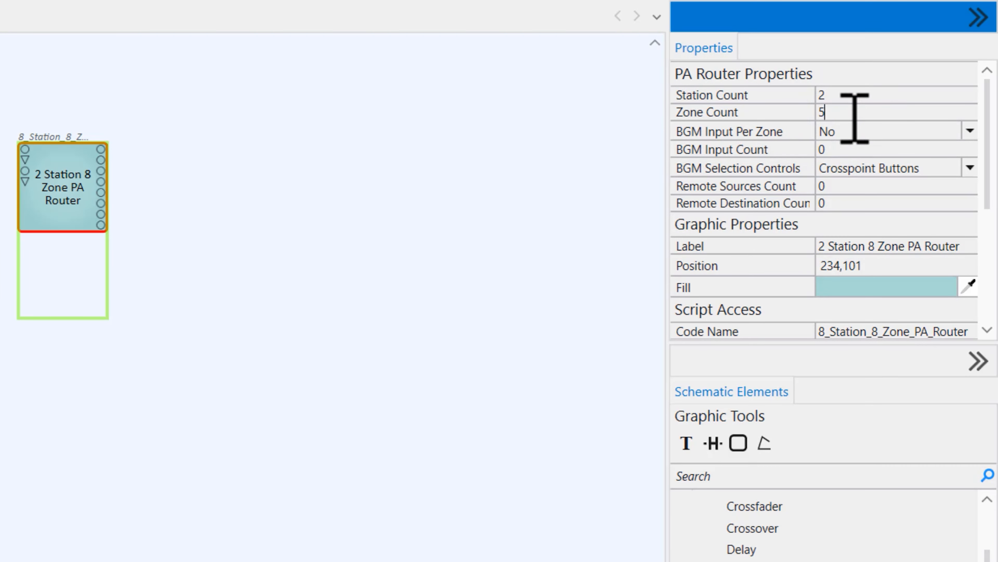